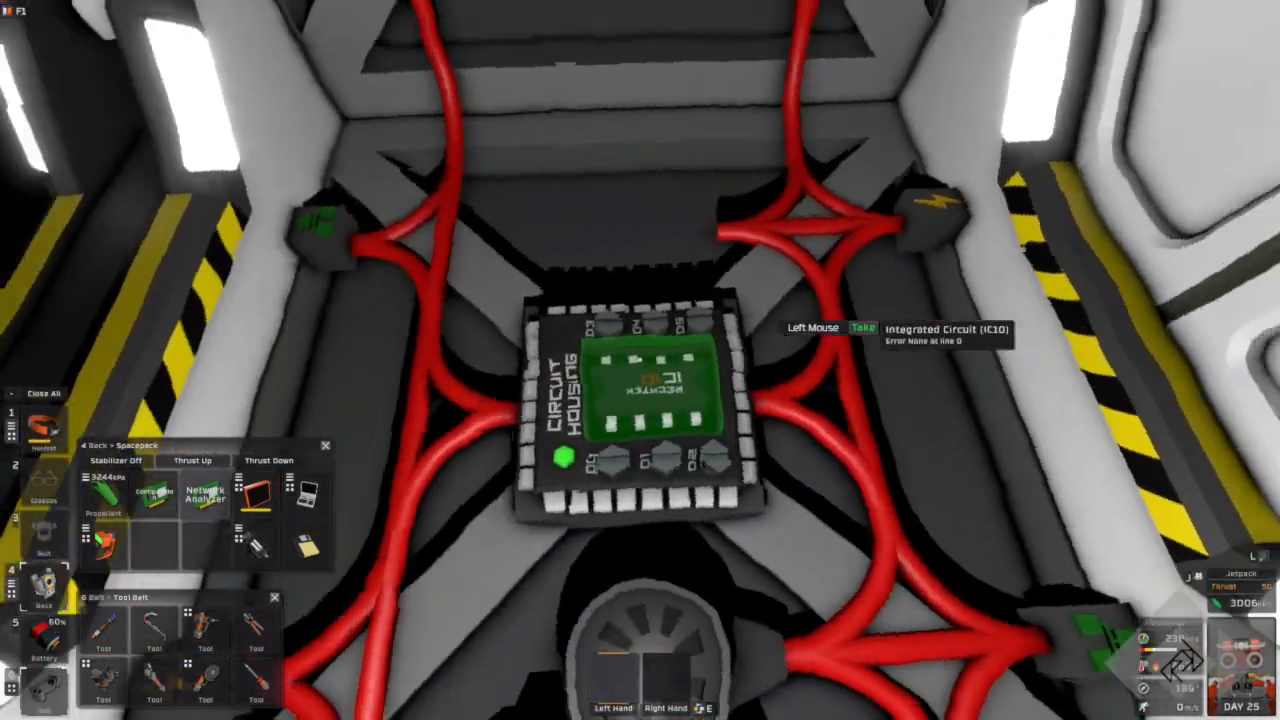
{"action": "mouse_move", "coordinate": [640, 360]}
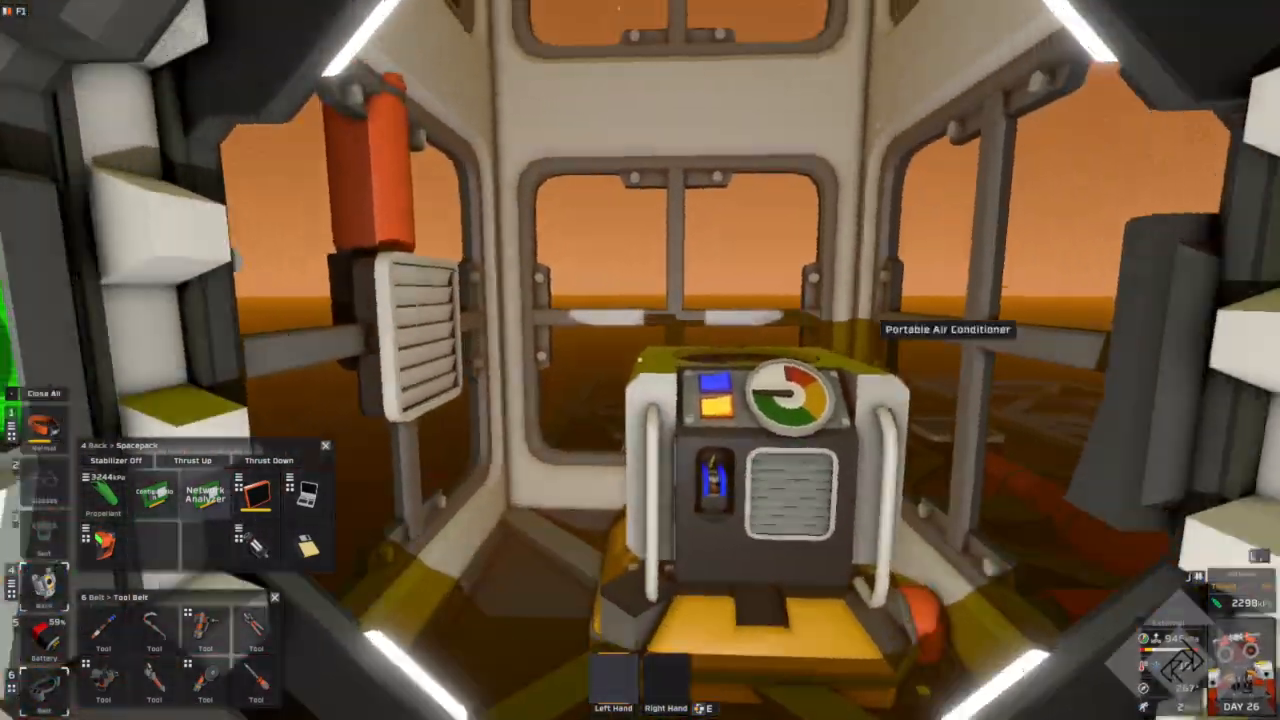
{"action": "mouse_move", "coordinate": [640, 360]}
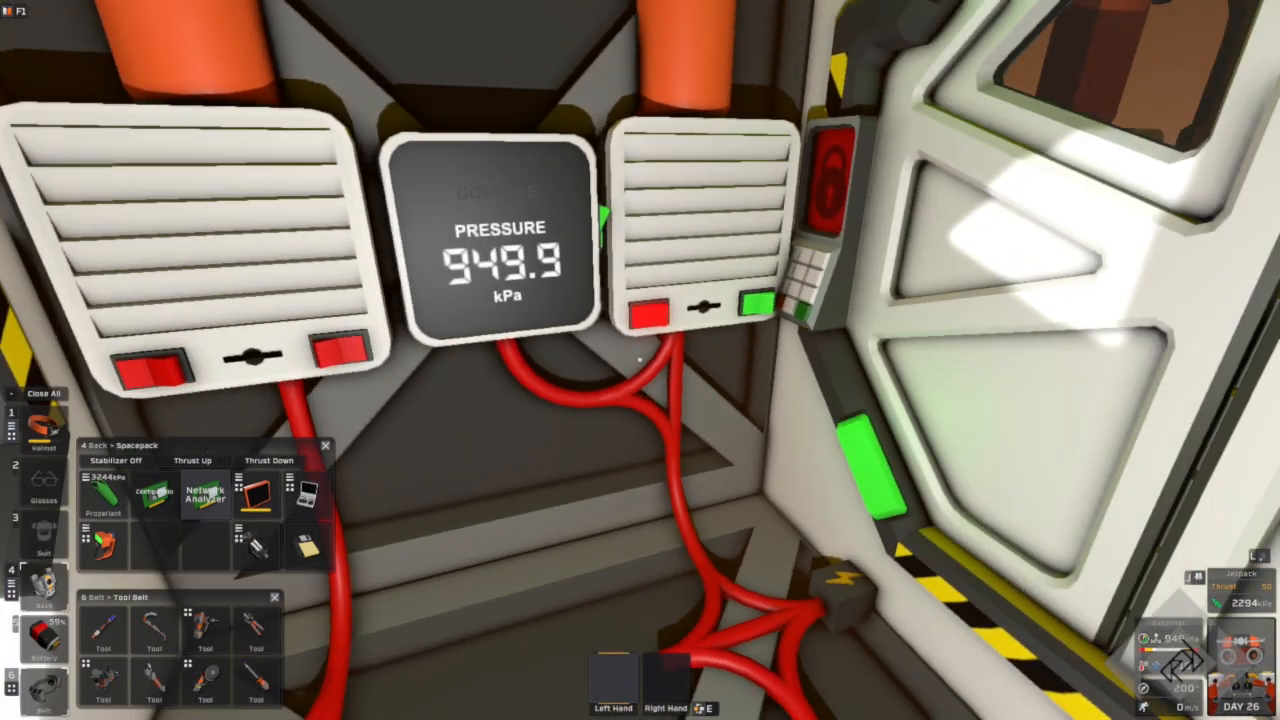
{"action": "mouse_move", "coordinate": [640, 360]}
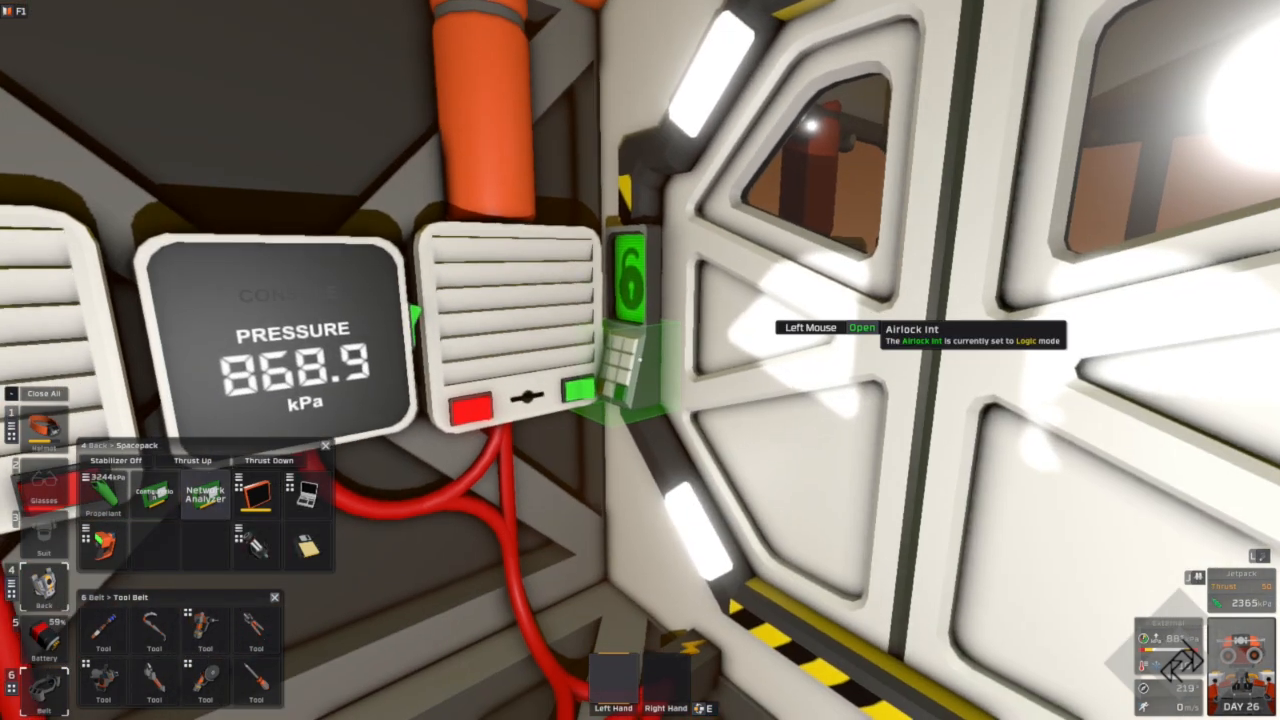
Step: Open, close, then reopen the Airlock Int door while the chamber pressure and vents respond
{"action": "left_click", "coordinate": [460, 410]}
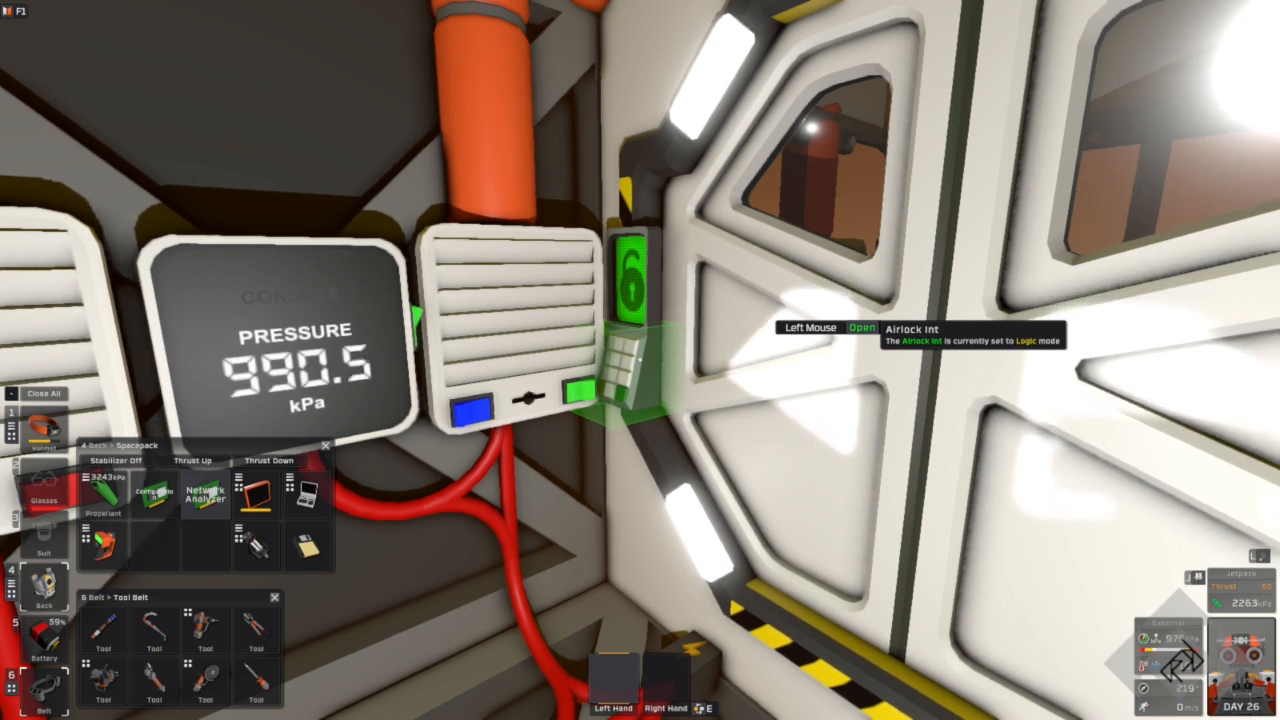
{"action": "left_click", "coordinate": [624, 380]}
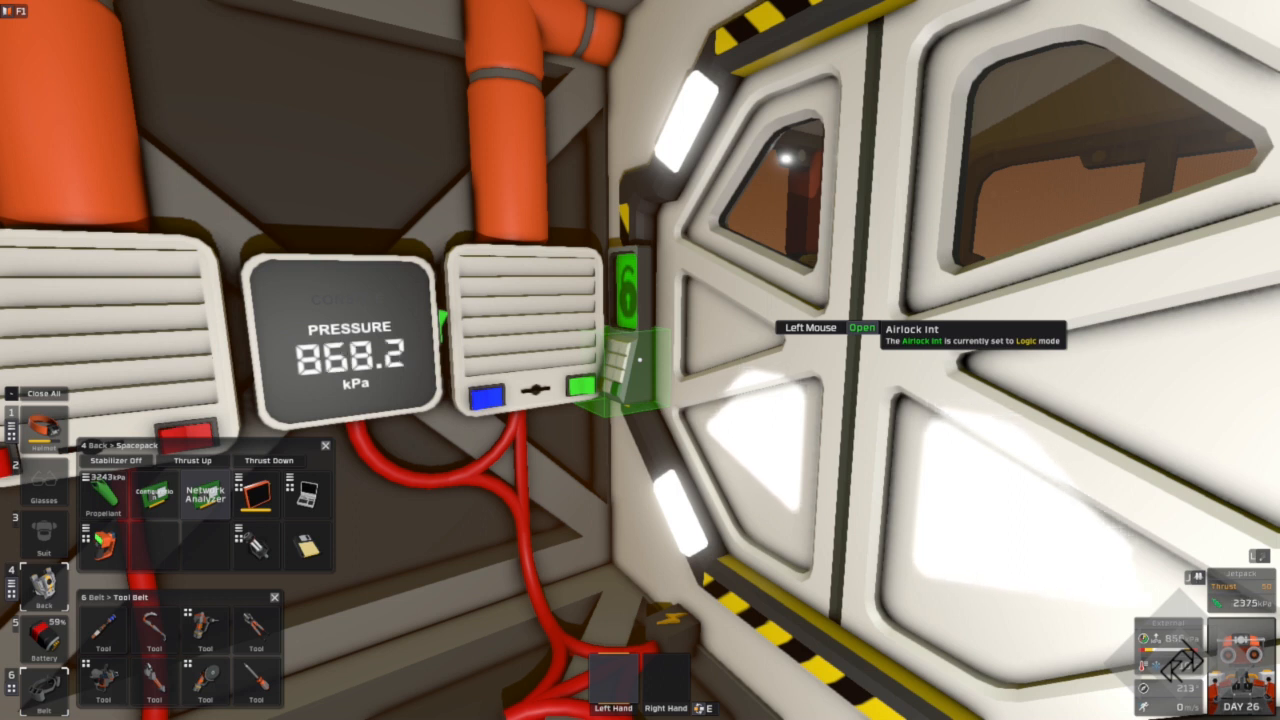
{"action": "left_click", "coordinate": [628, 360]}
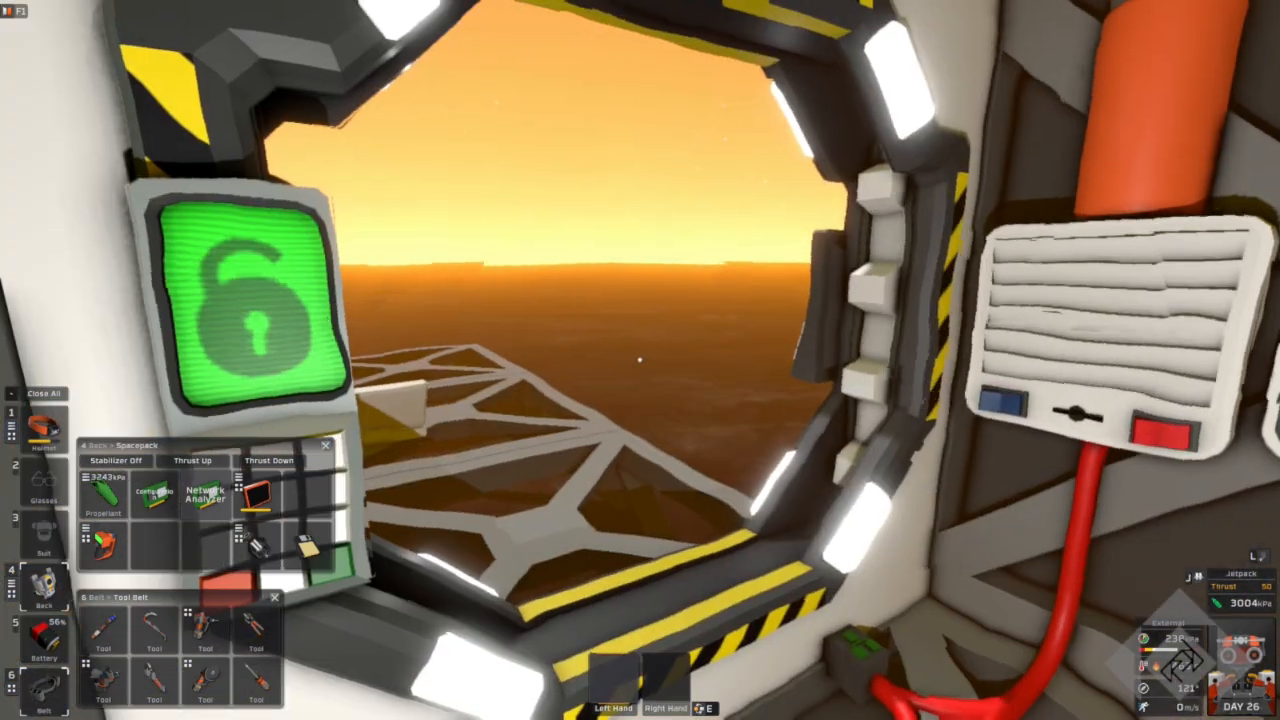
{"action": "mouse_move", "coordinate": [640, 360]}
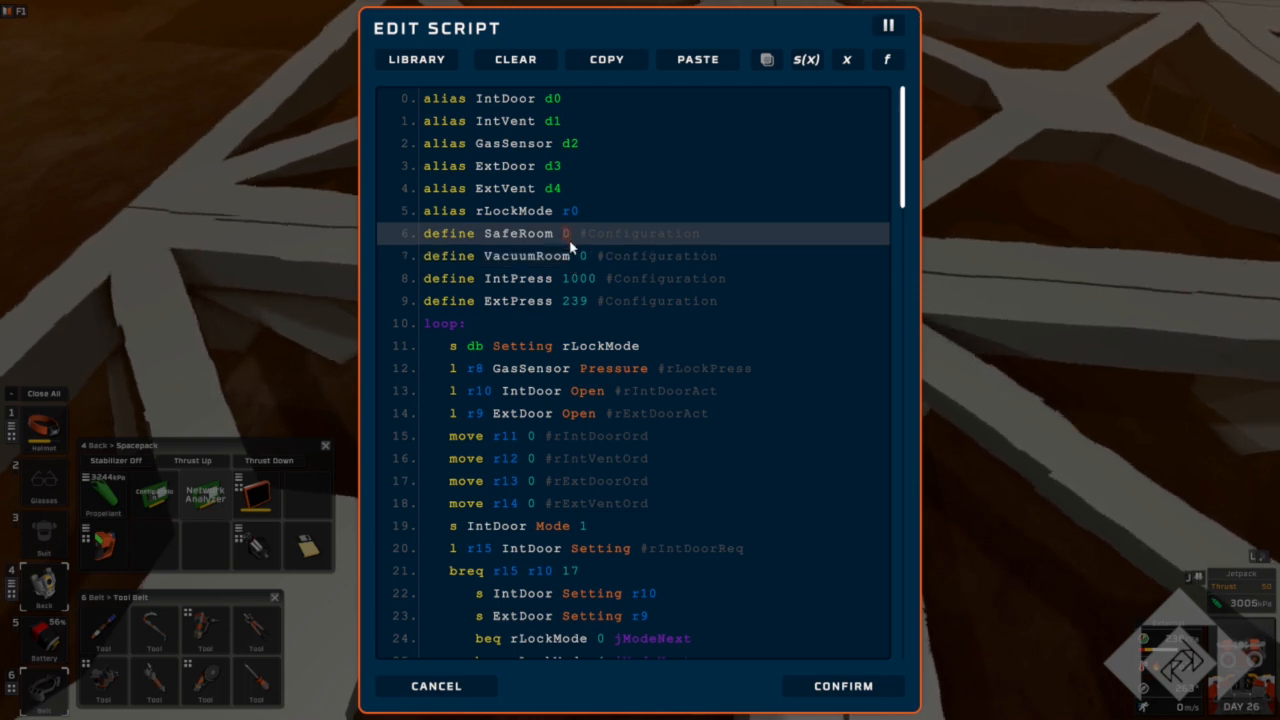
Step: Edit the script's VacuumRoom and IntPress define lines to set the airlock room pressure values
{"action": "type", "text": "1"}
{"action": "left_click", "coordinate": [634, 256]}
{"action": "type", "text": "1"}
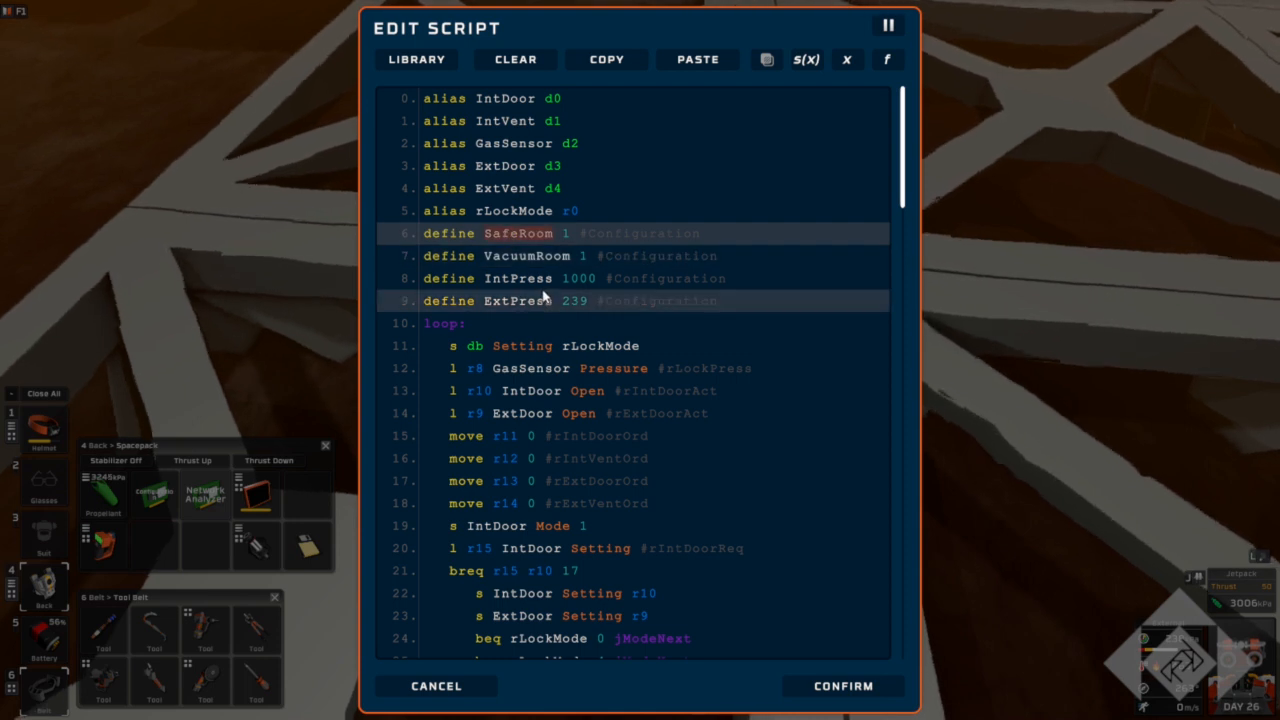
{"action": "left_click", "coordinate": [530, 256]}
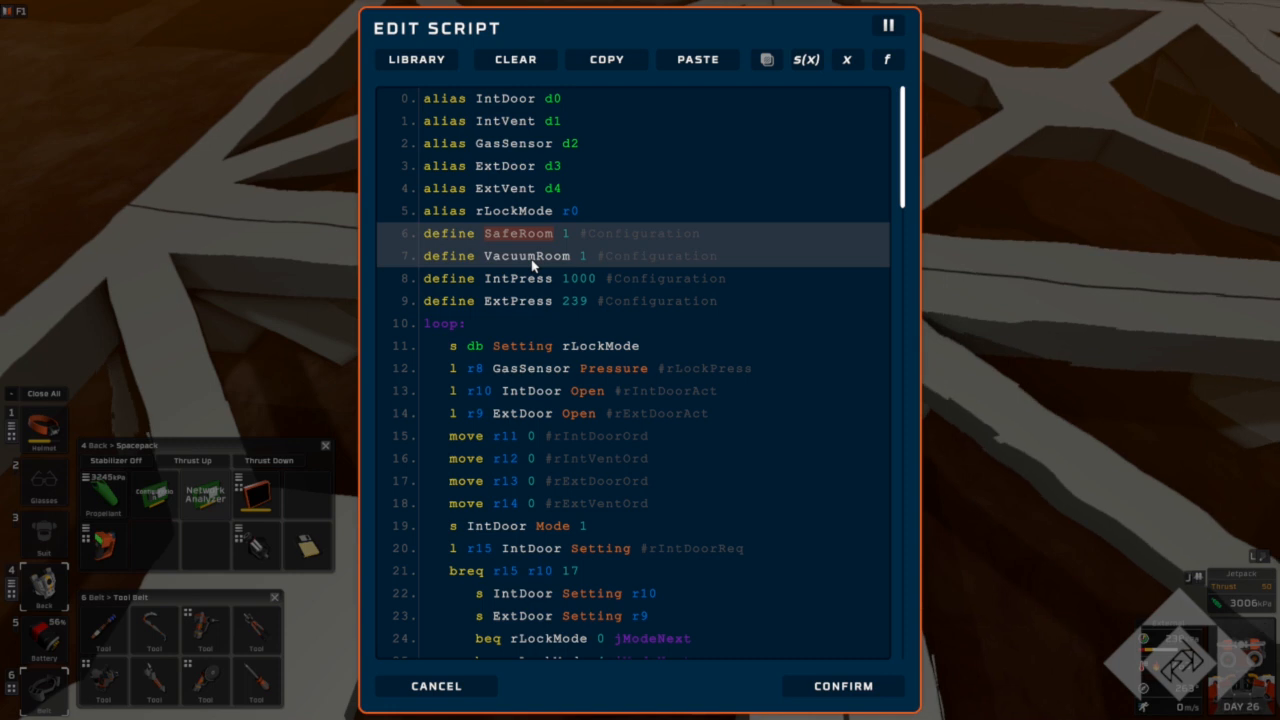
{"action": "left_click", "coordinate": [530, 232]}
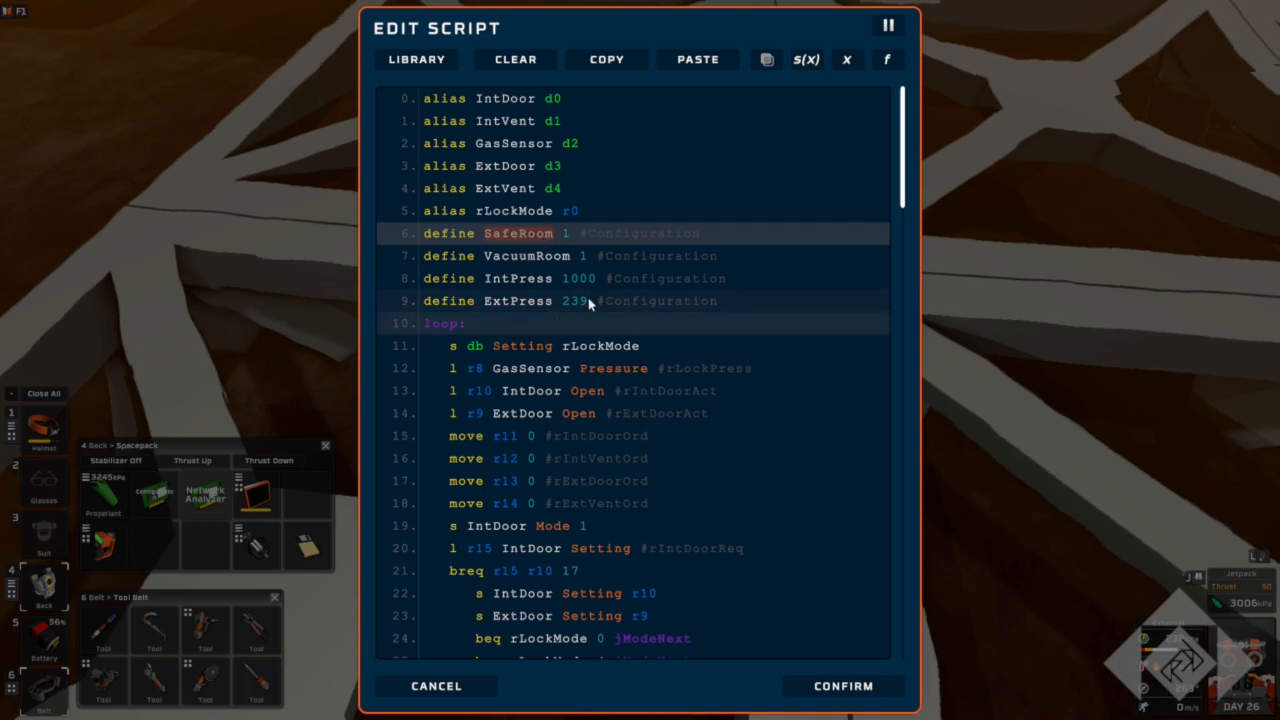
{"action": "left_click", "coordinate": [580, 278]}
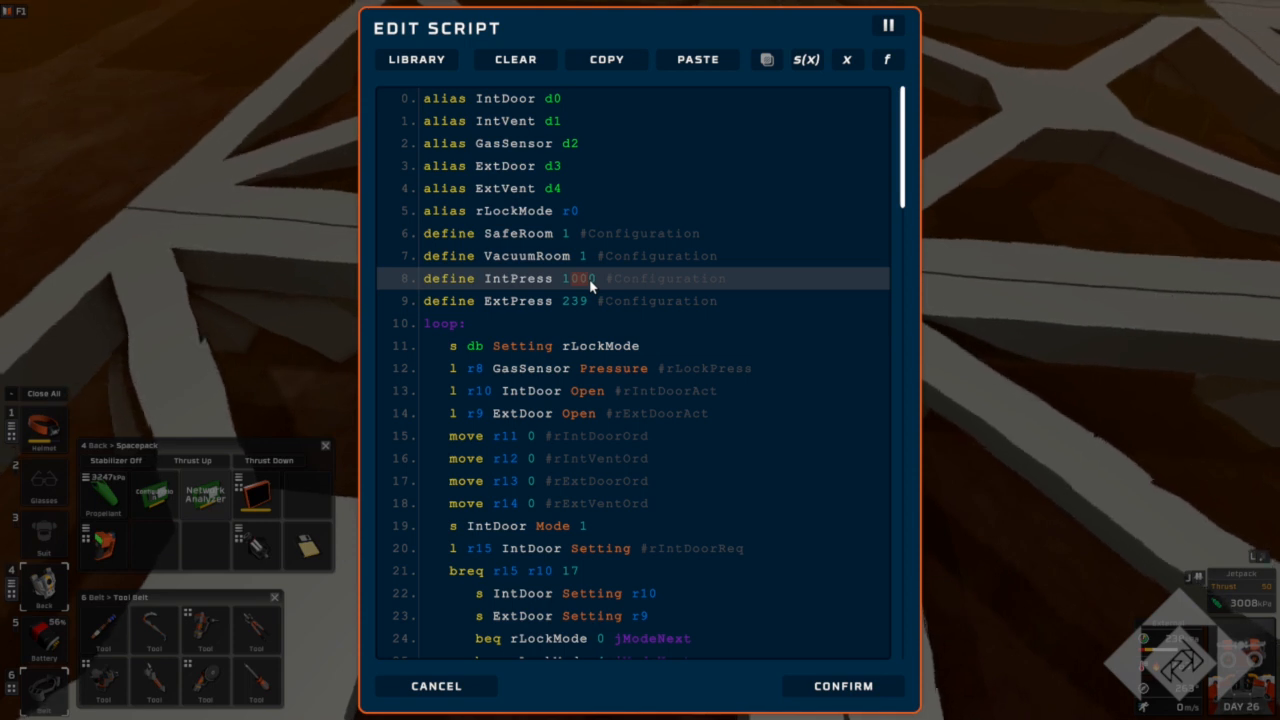
{"action": "left_click", "coordinate": [518, 300]}
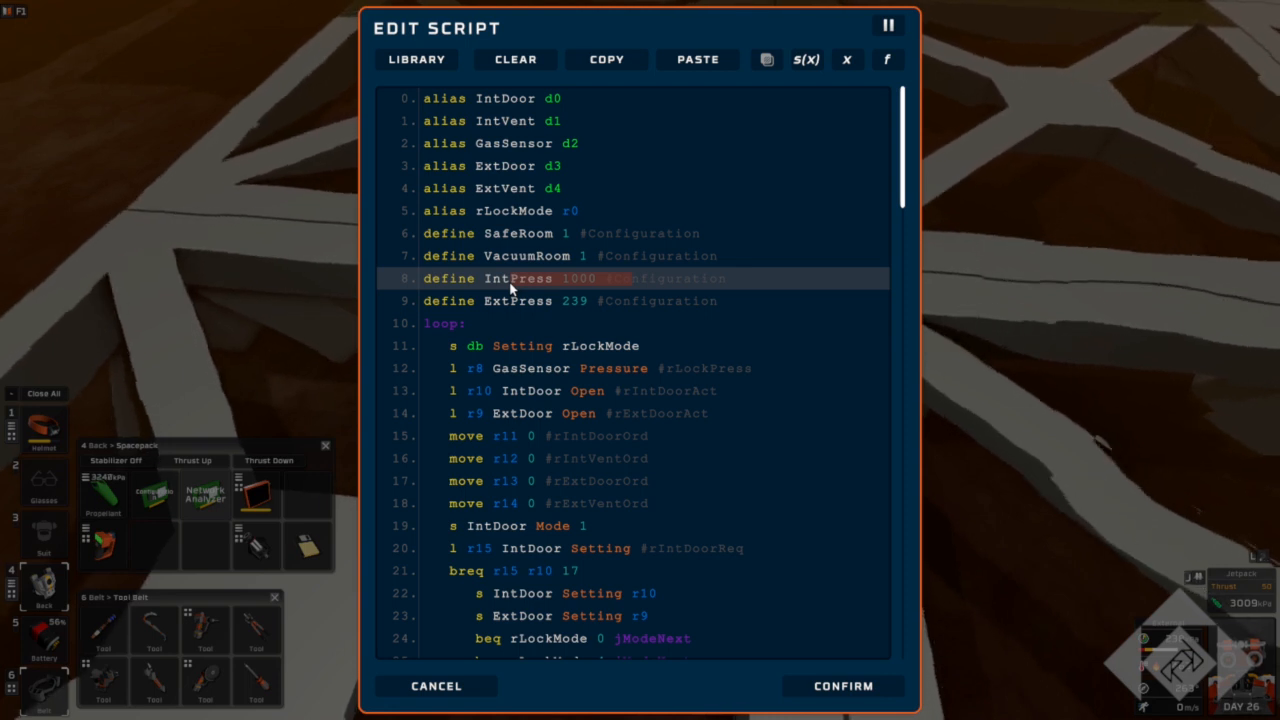
{"action": "mouse_move", "coordinate": [560, 292]}
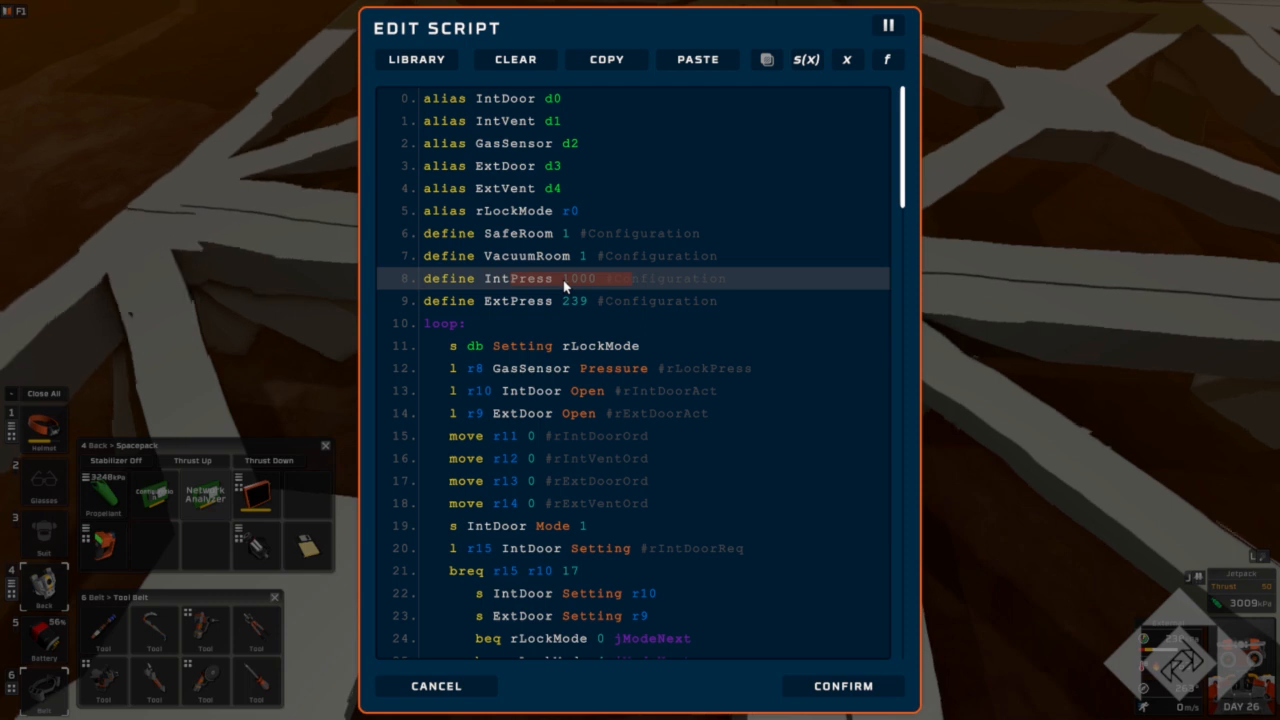
{"action": "left_click", "coordinate": [504, 324]}
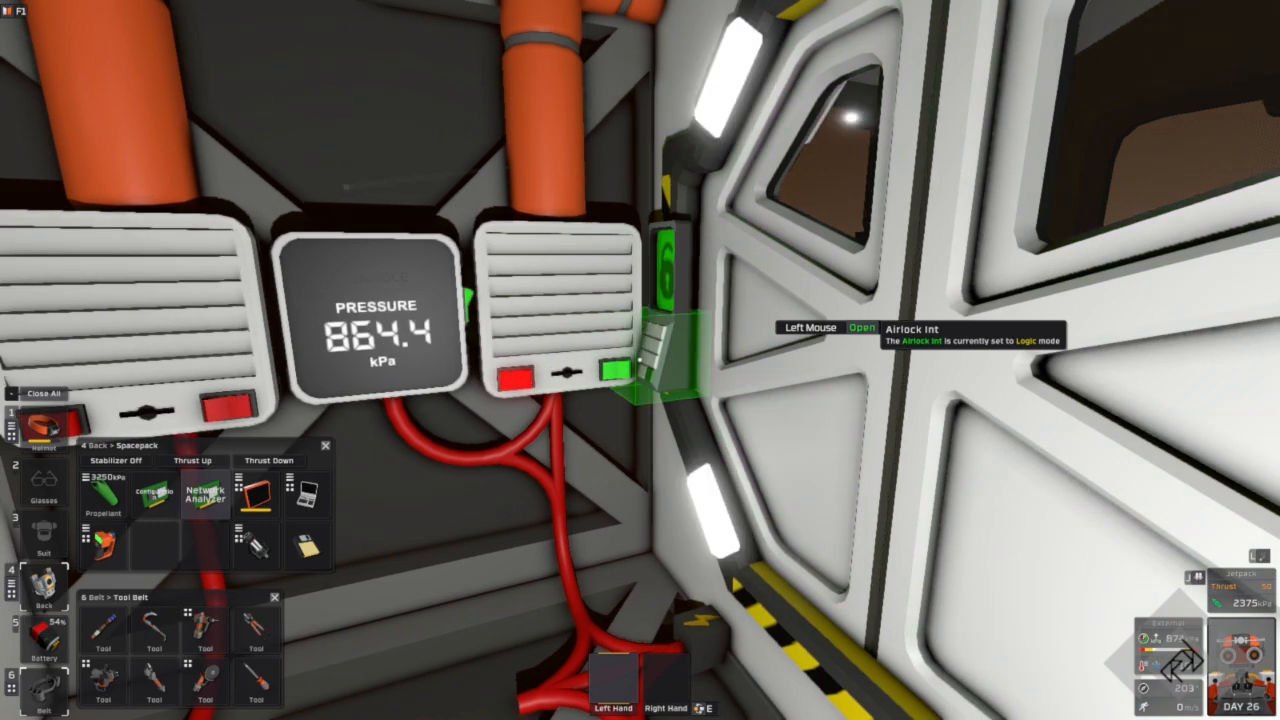
{"action": "mouse_move", "coordinate": [640, 360]}
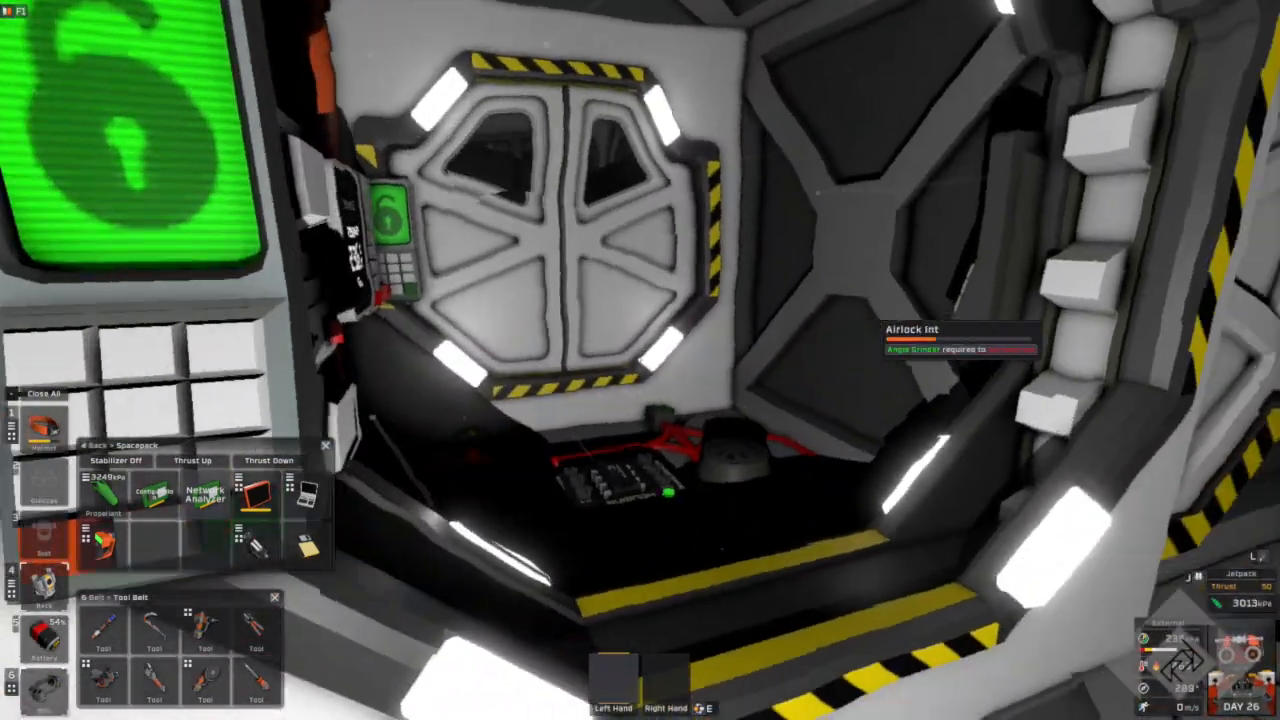
{"action": "mouse_move", "coordinate": [640, 360]}
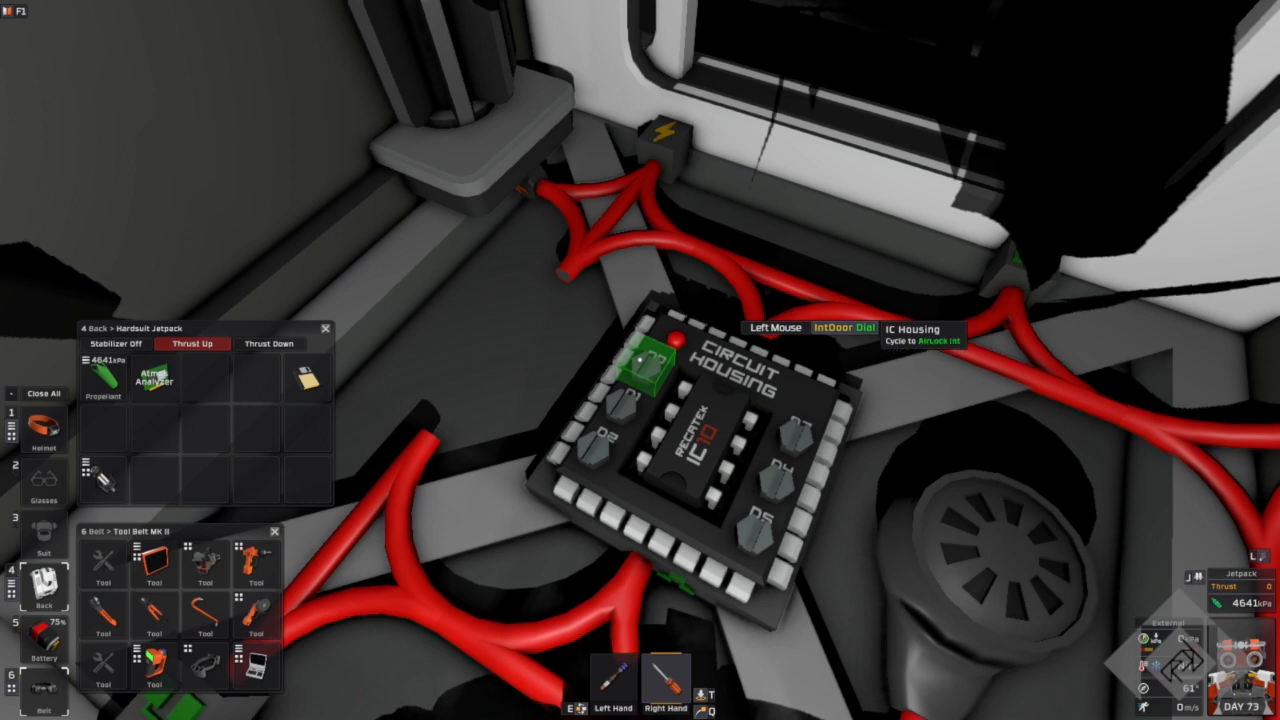
Step: Insert the IC10 airlock chip into the second airlock's IC Housing, which reports an error on line 14
{"action": "left_click", "coordinate": [844, 328]}
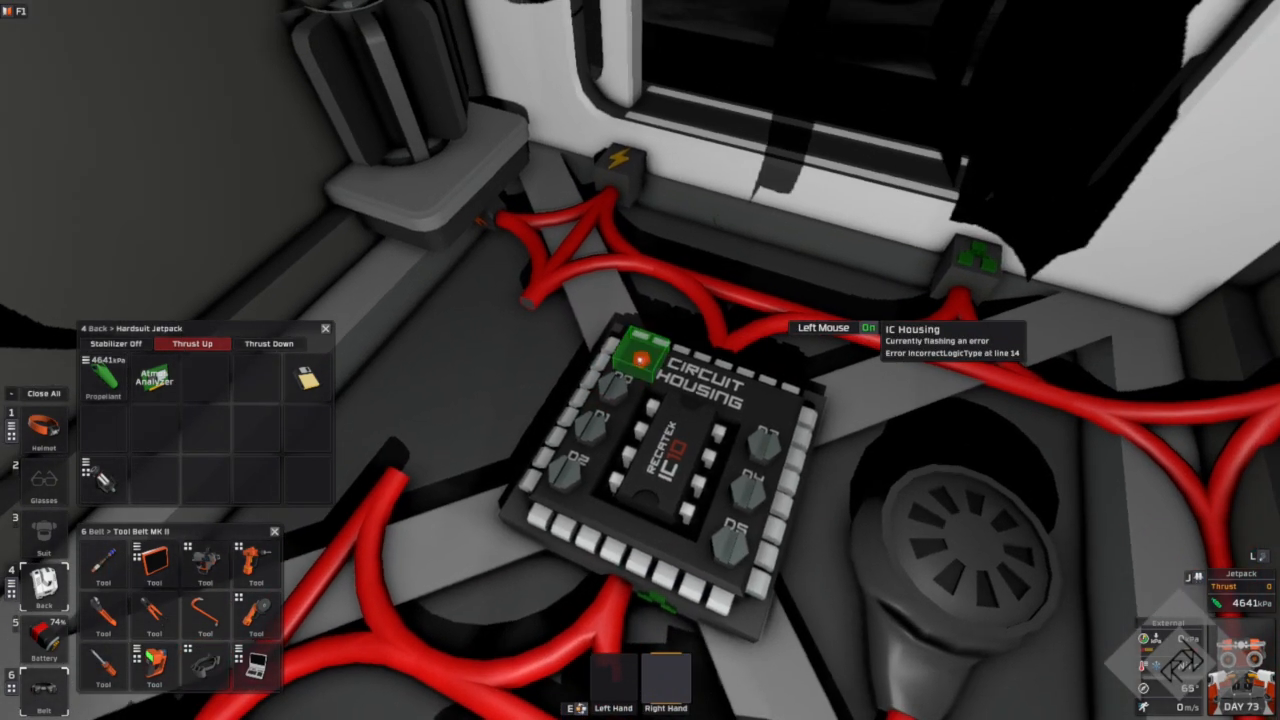
{"action": "mouse_move", "coordinate": [640, 360]}
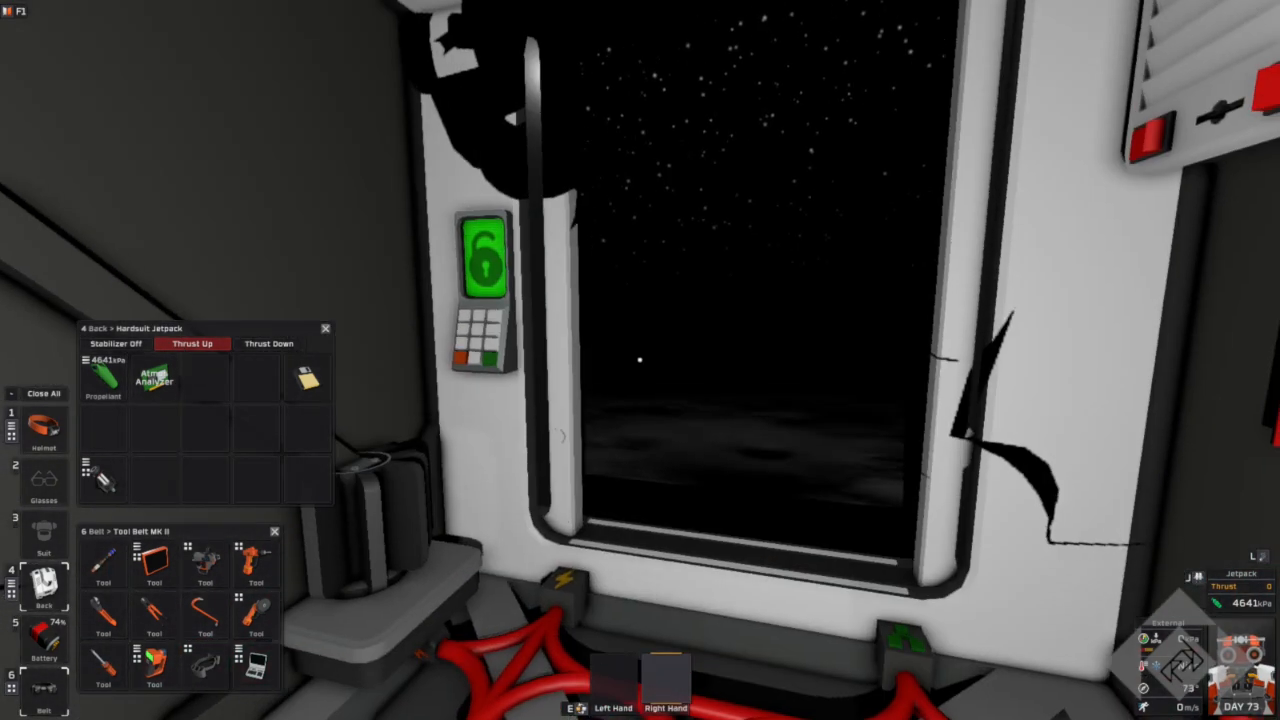
{"action": "mouse_move", "coordinate": [640, 360]}
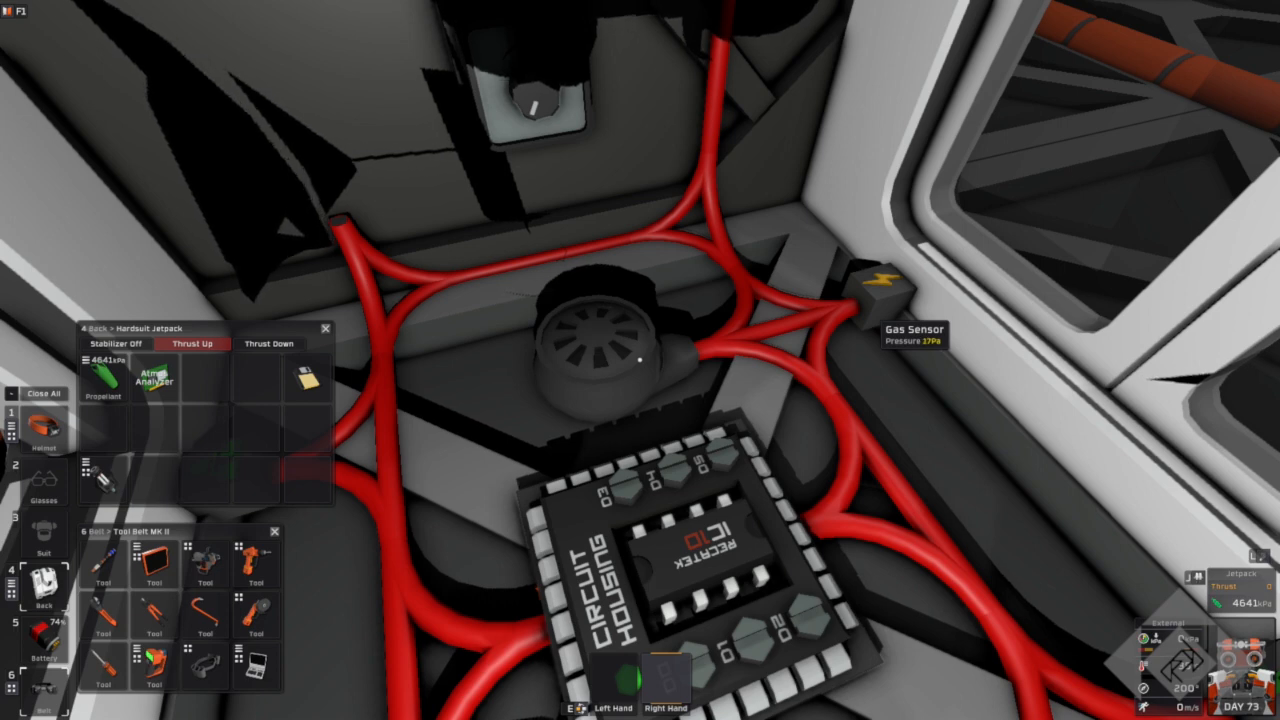
{"action": "mouse_move", "coordinate": [640, 360]}
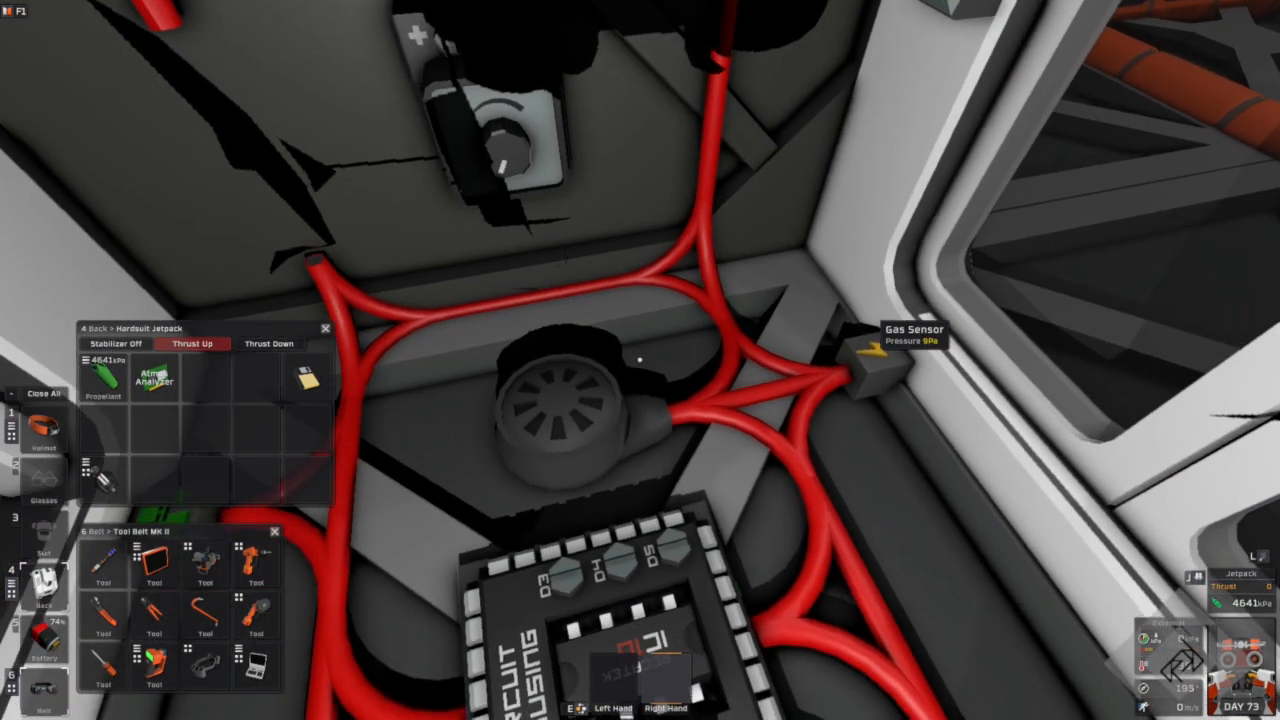
{"action": "mouse_move", "coordinate": [640, 360]}
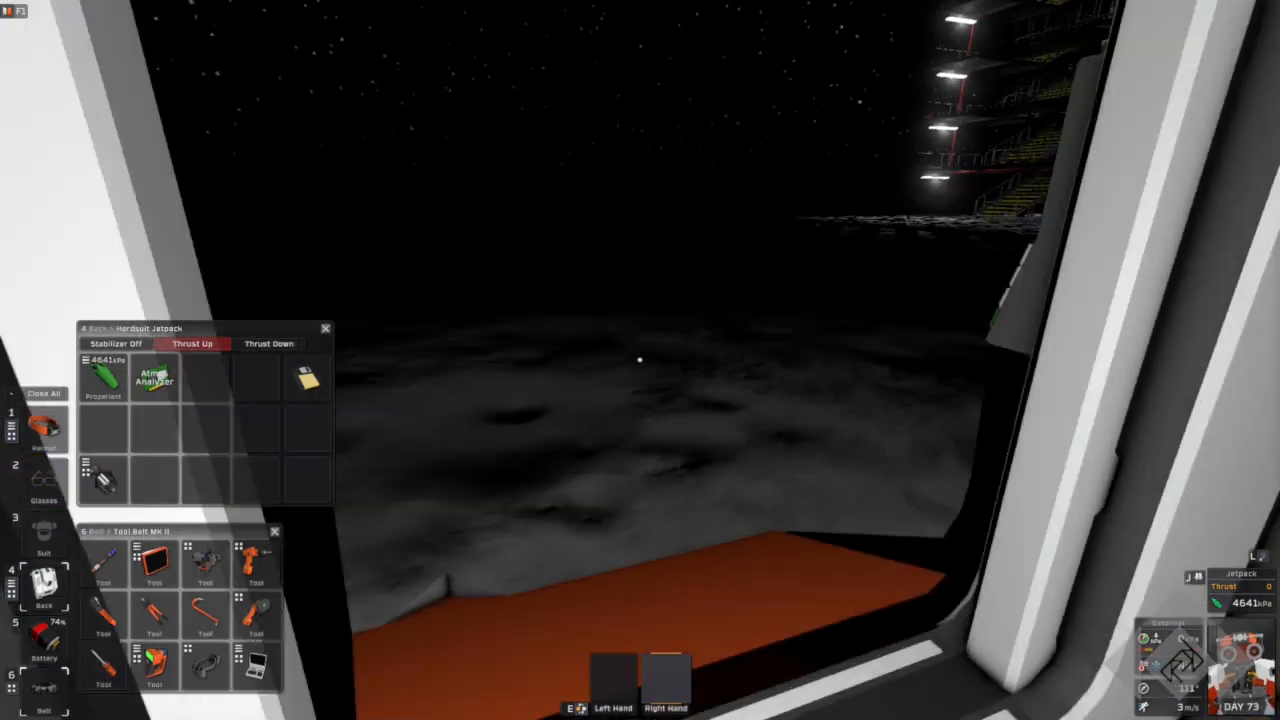
{"action": "mouse_move", "coordinate": [640, 360]}
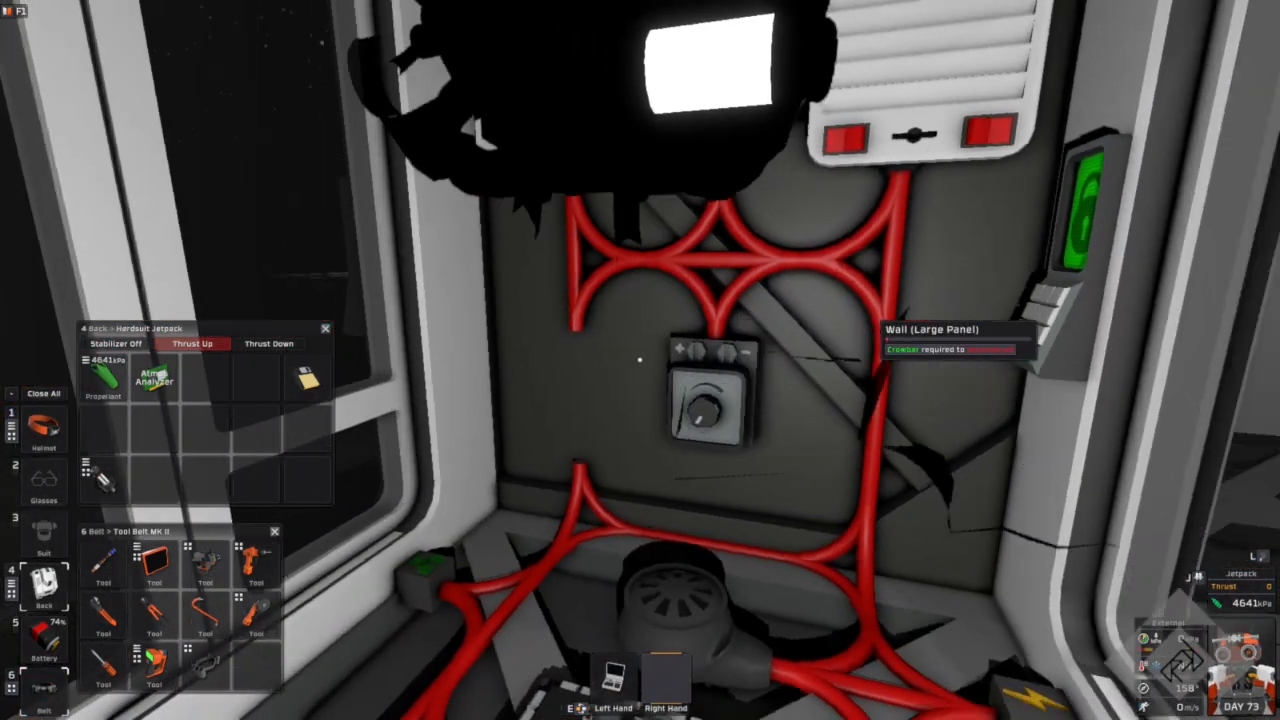
{"action": "mouse_move", "coordinate": [640, 360]}
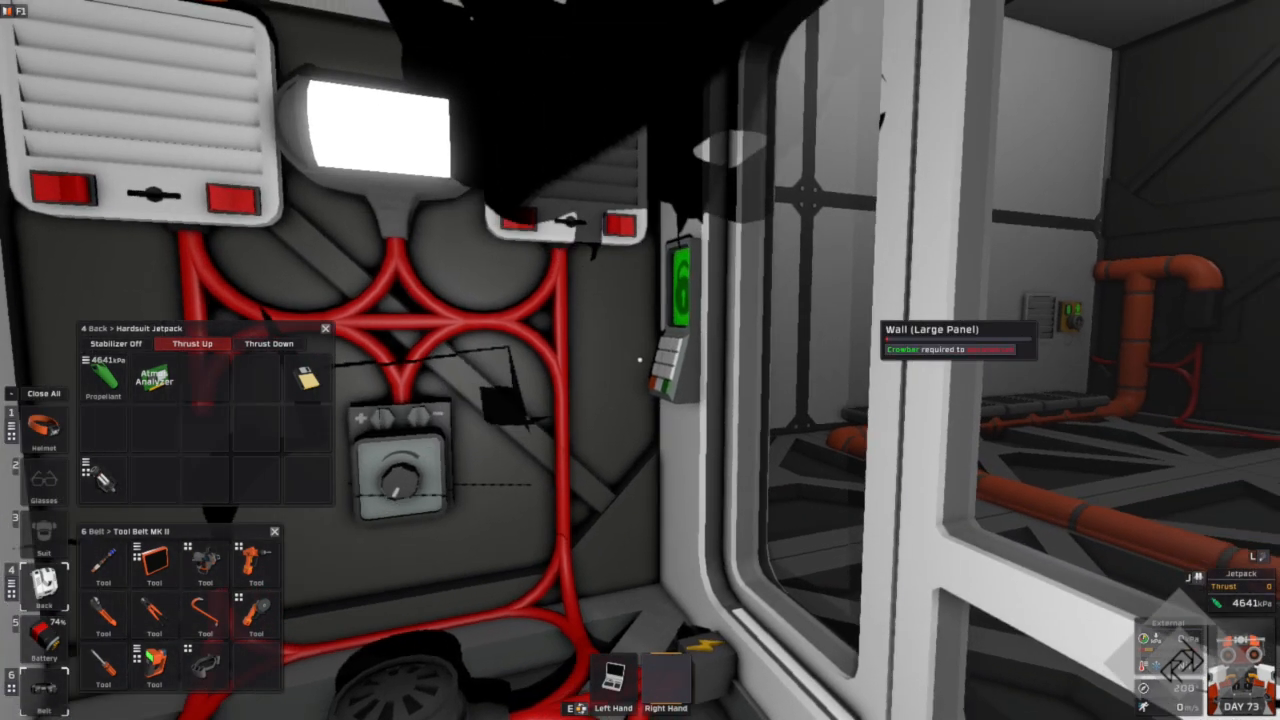
{"action": "mouse_move", "coordinate": [640, 360]}
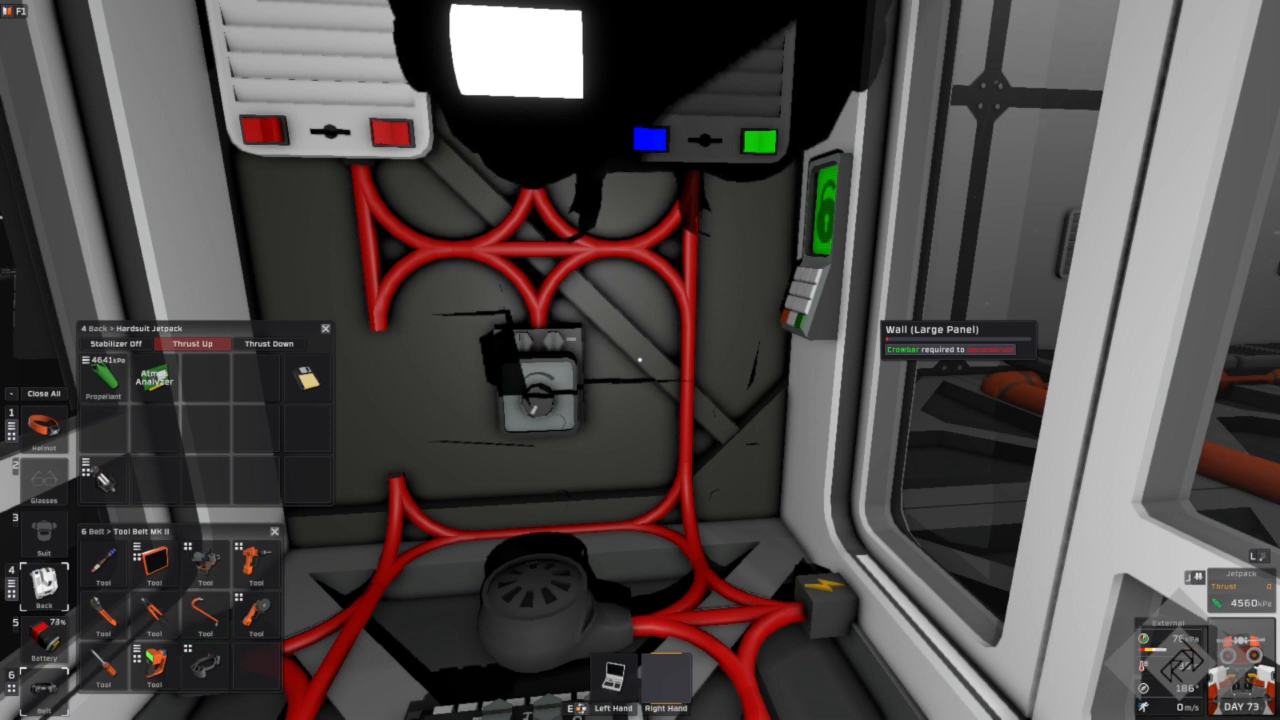
{"action": "mouse_move", "coordinate": [640, 360]}
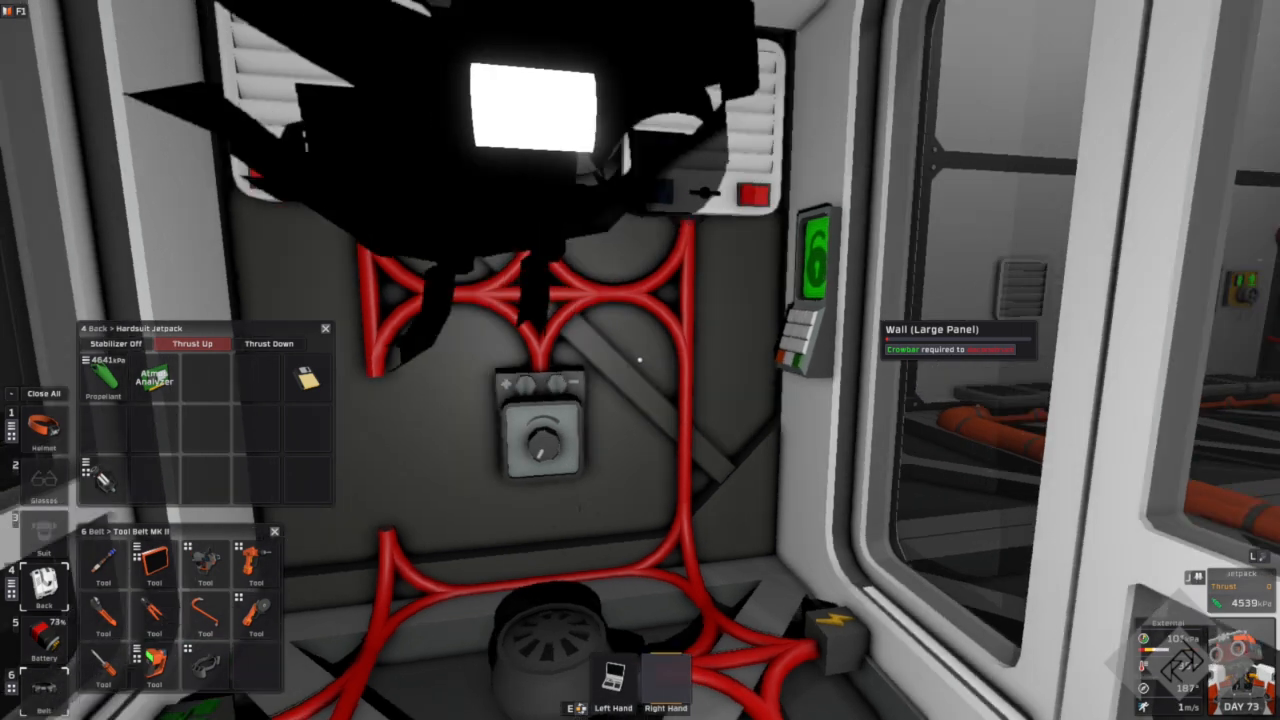